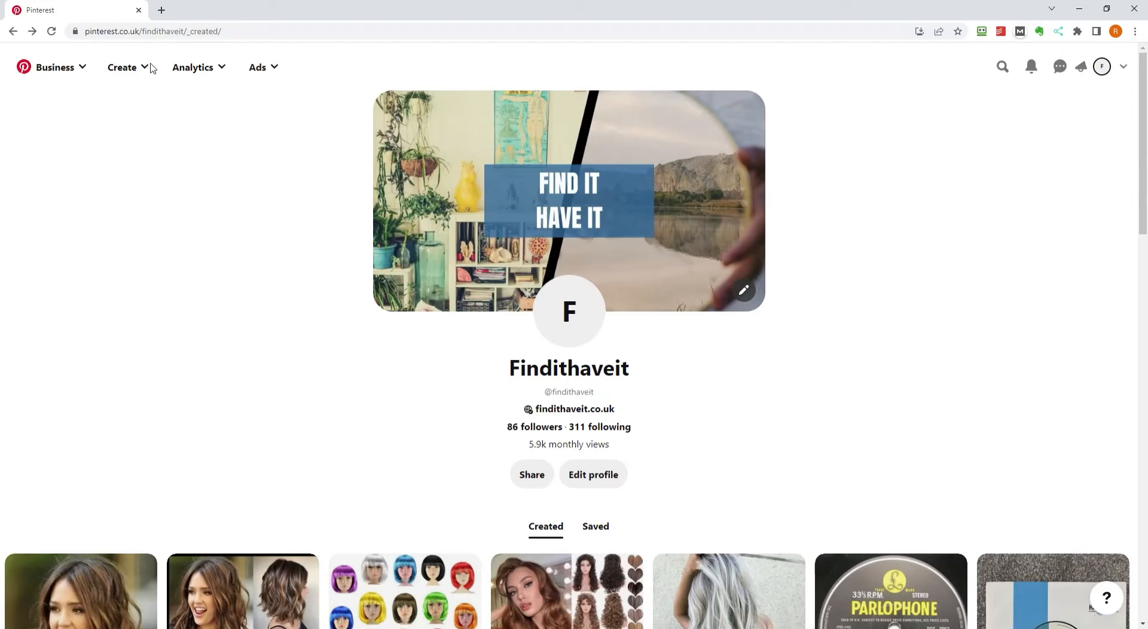
pyautogui.moveTo(1010, 396)
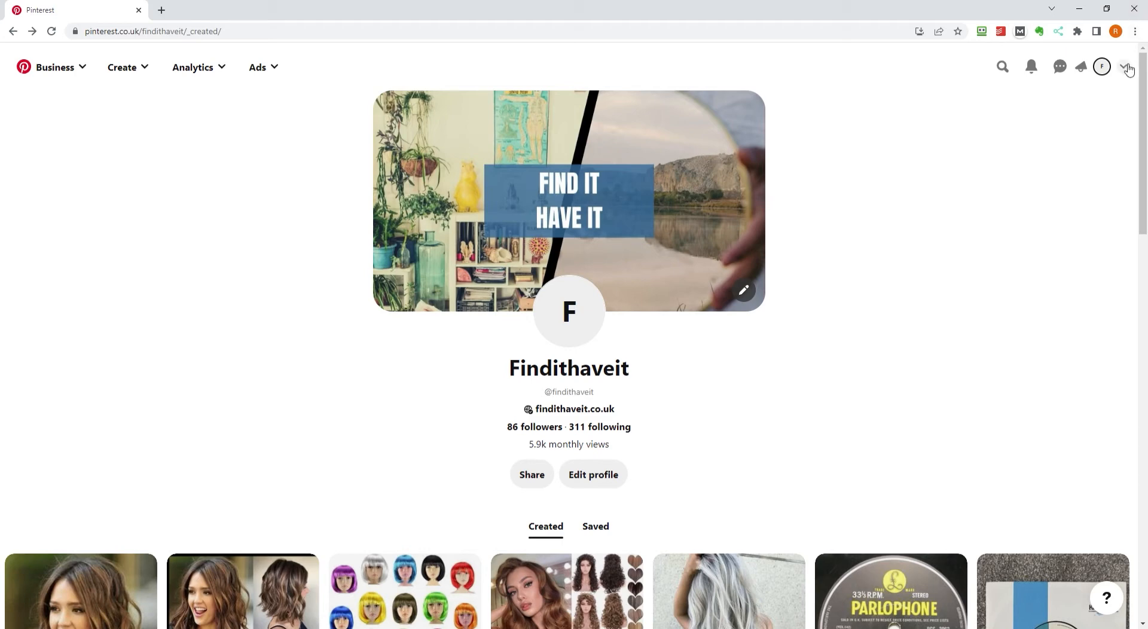
# Open account Settings from the top-right account menu.
pyautogui.click(1125, 67)
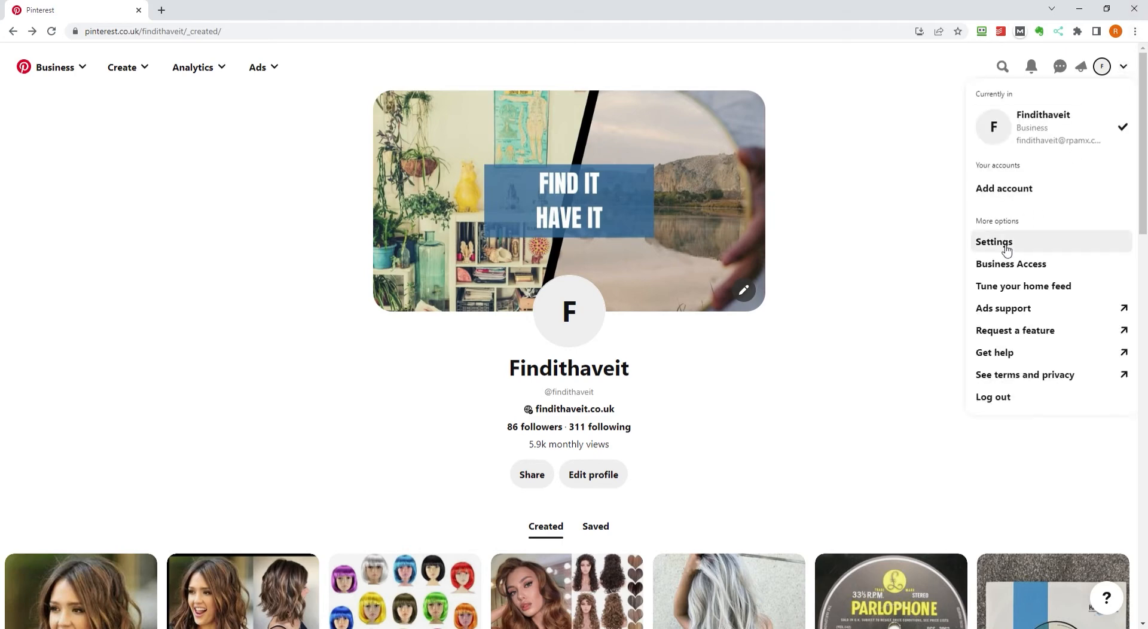
pyautogui.click(994, 241)
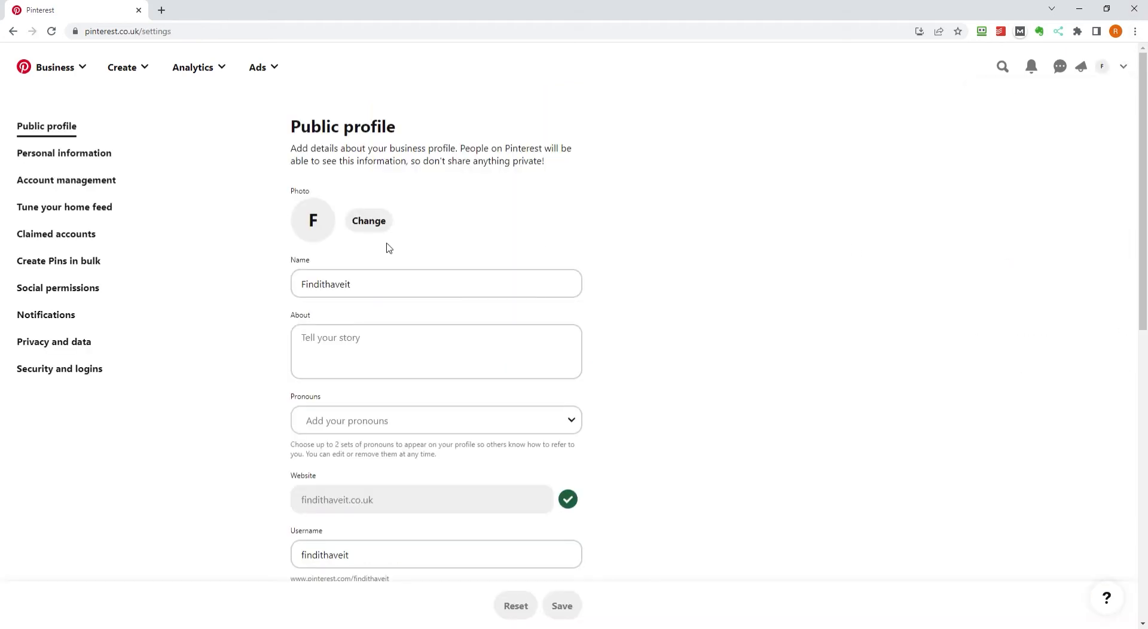
pyautogui.moveTo(58, 260)
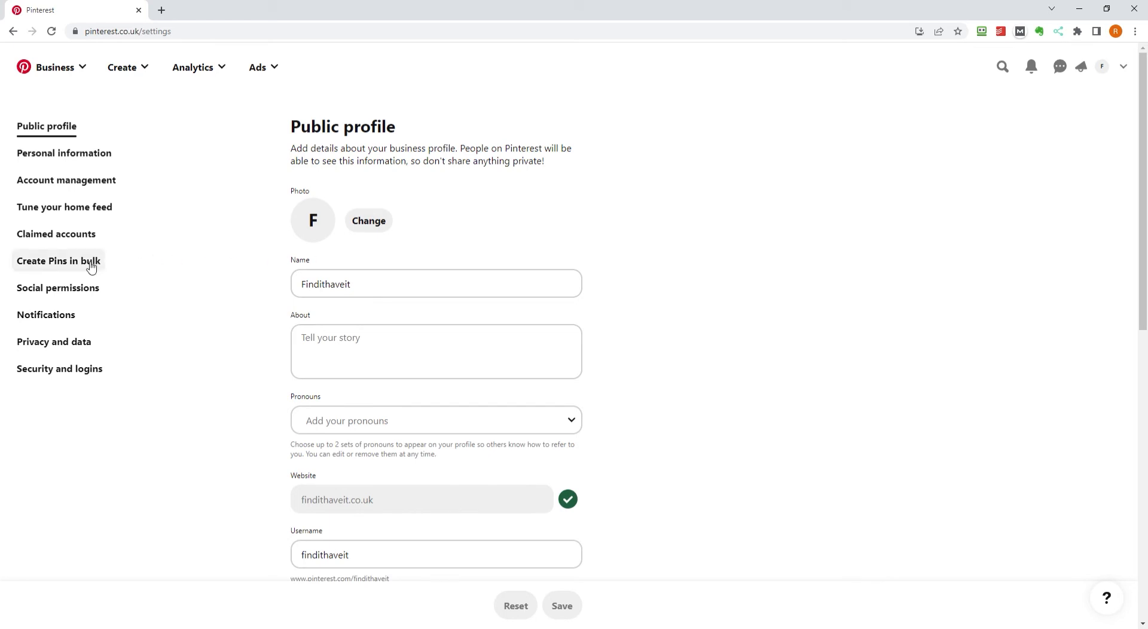
# Go to the Create Pins in bulk section of Settings.
pyautogui.click(58, 261)
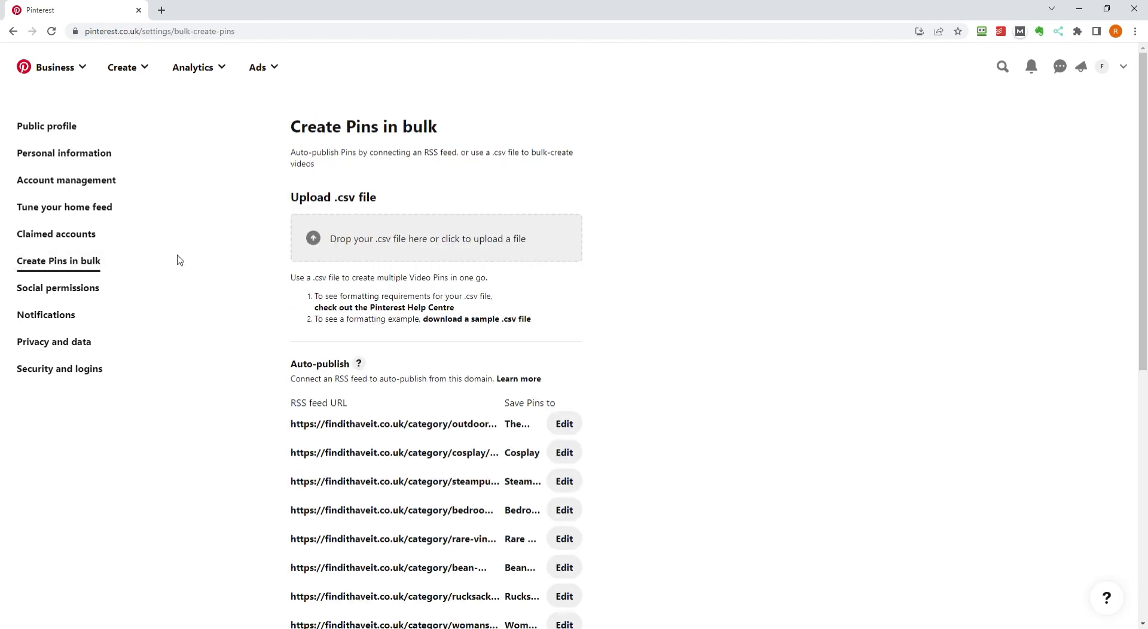
pyautogui.moveTo(564, 365)
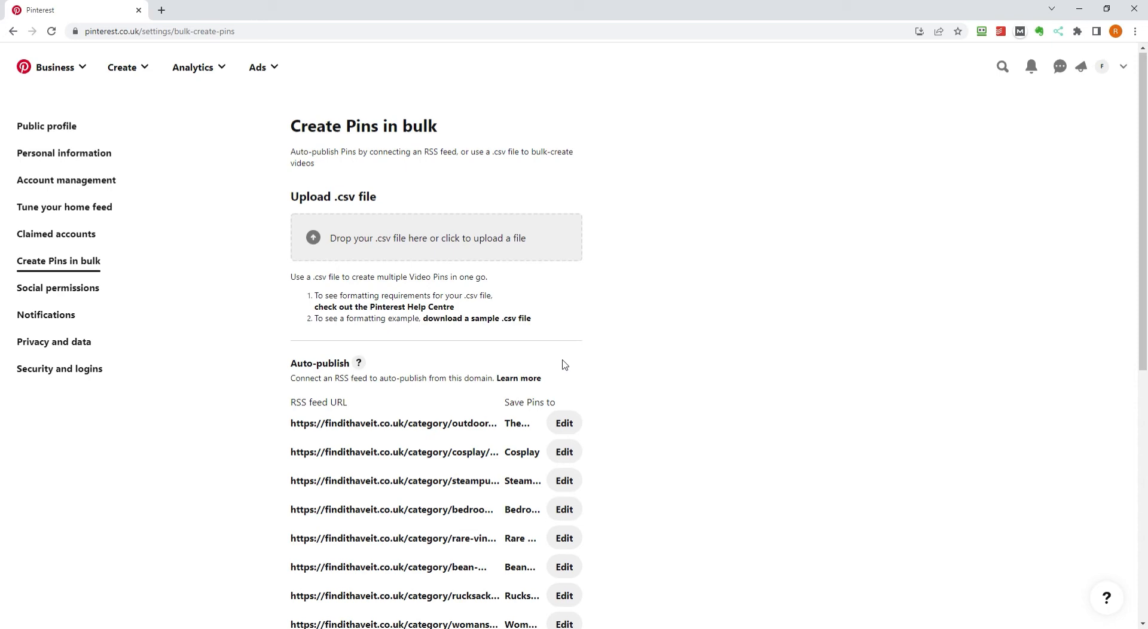
pyautogui.scroll(-3)
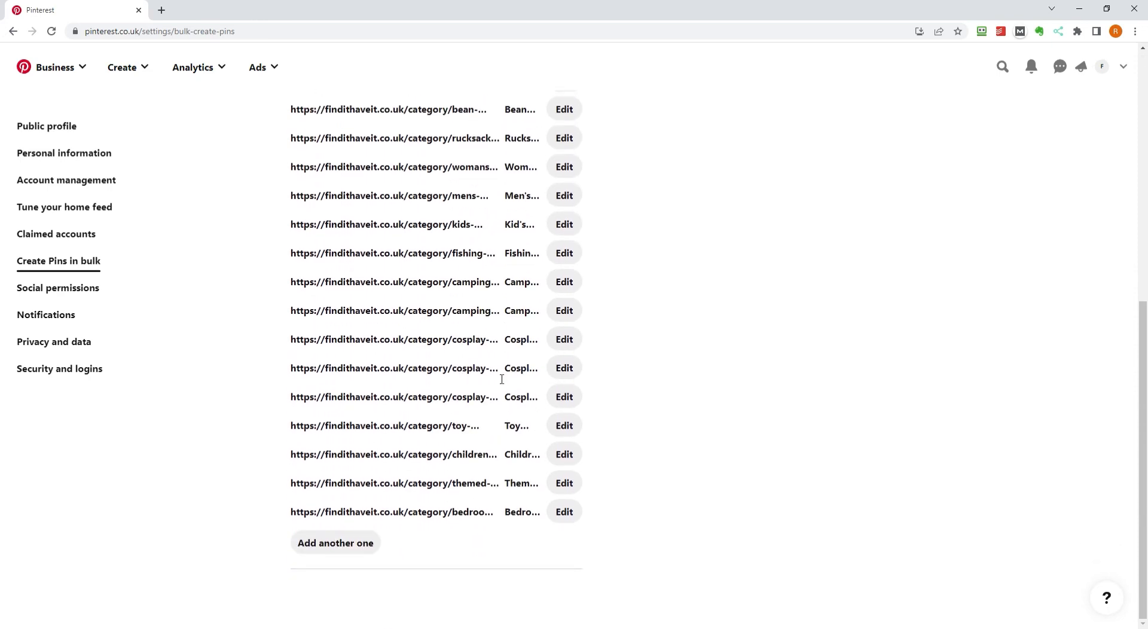
pyautogui.click(335, 542)
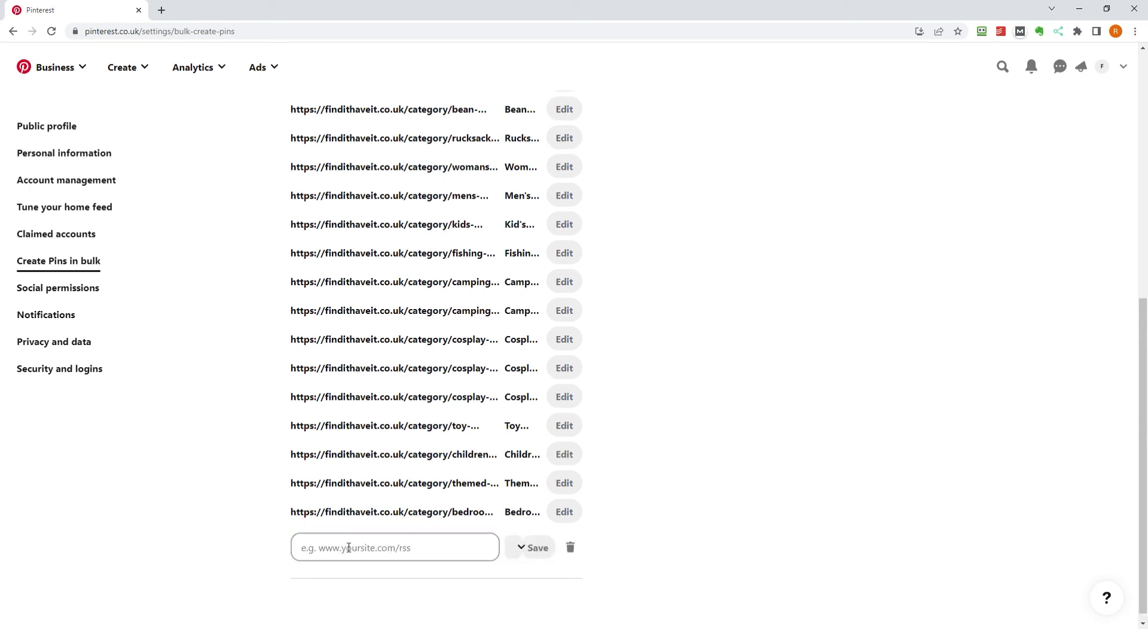
pyautogui.write('https://findithaveit.co.uk/category/childrens-desks/feed/')
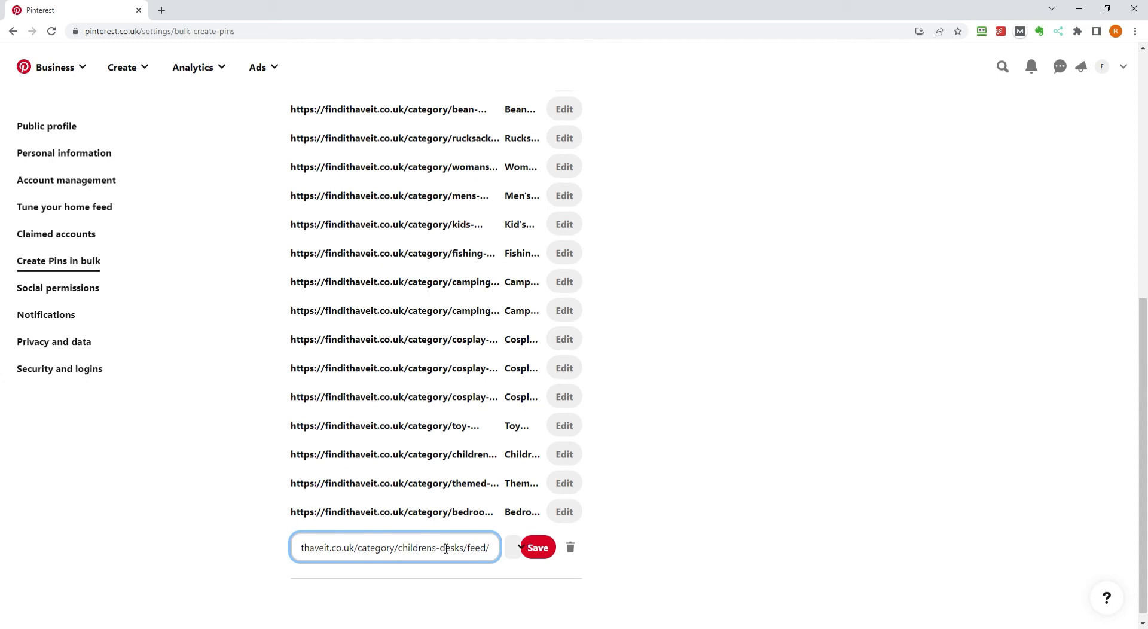
pyautogui.moveTo(518, 551)
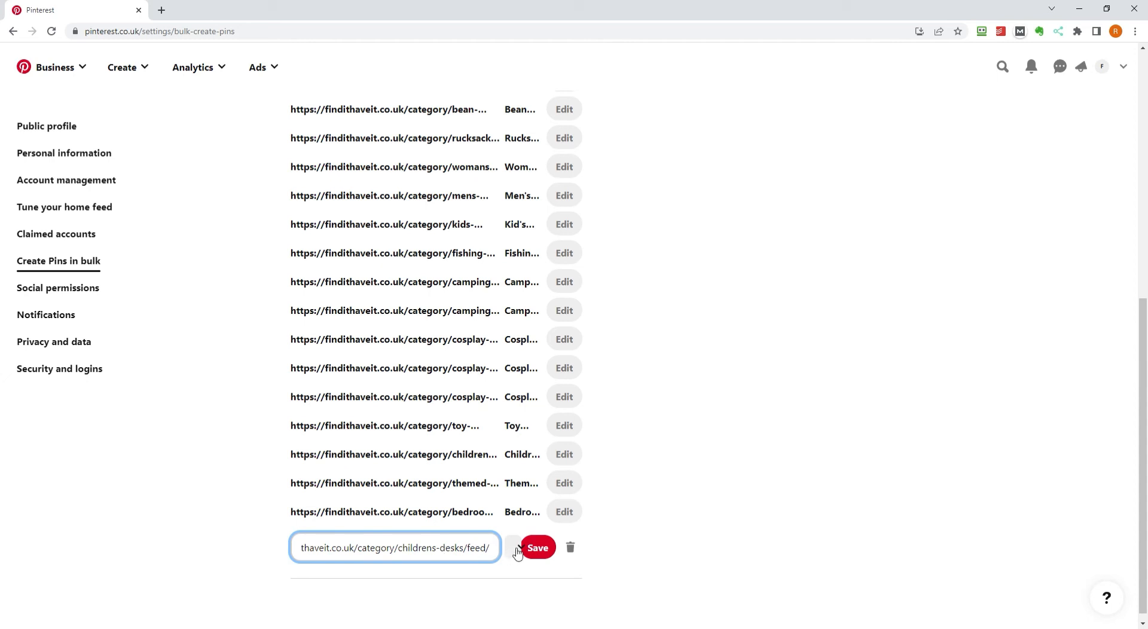
# Browse the board list down to the Children's boards for the new feed.
pyautogui.click(521, 548)
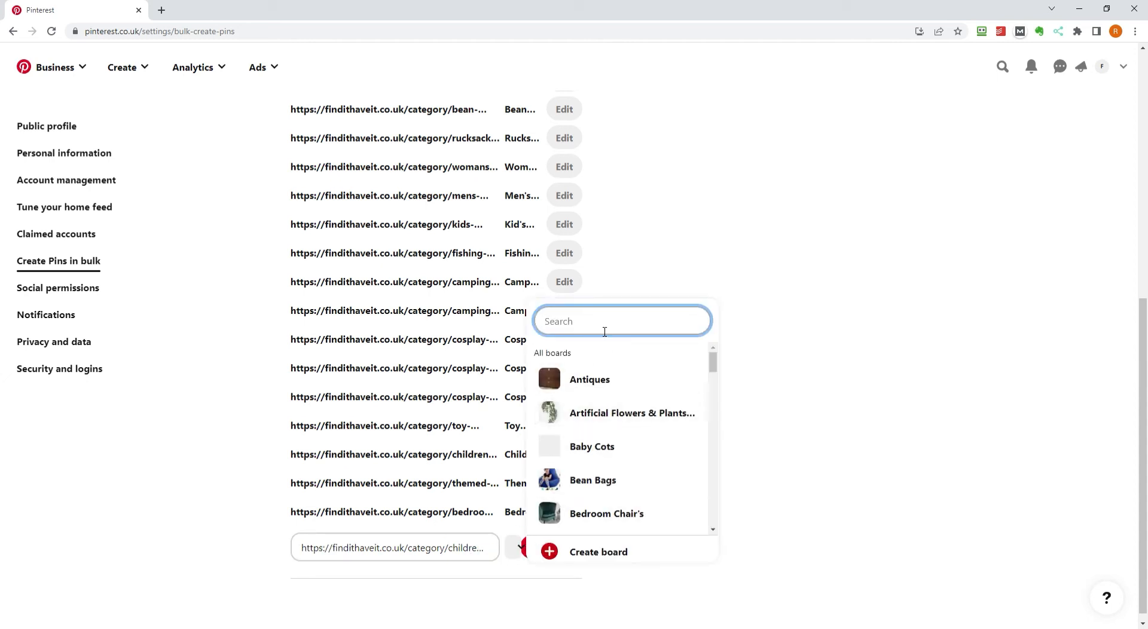
pyautogui.scroll(-3)
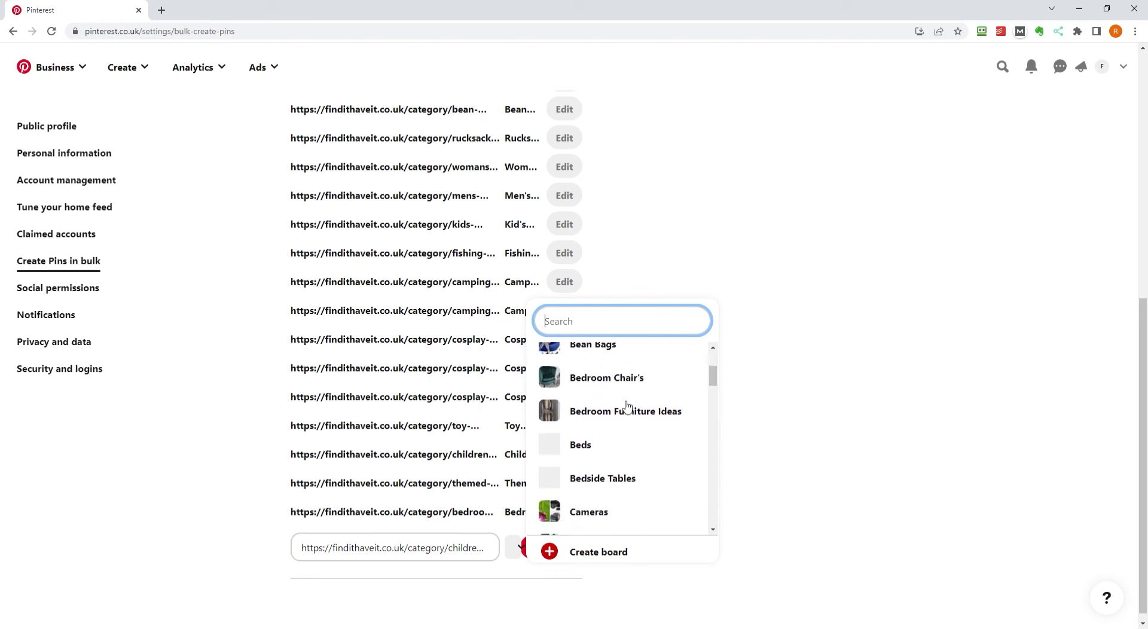
pyautogui.scroll(-3)
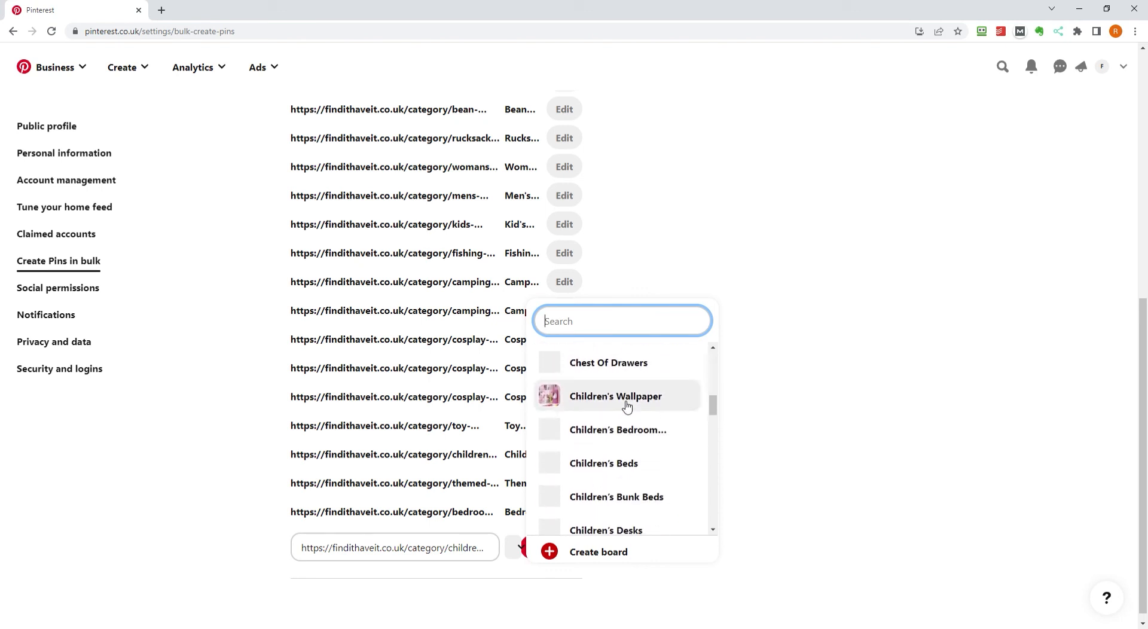
pyautogui.scroll(-3)
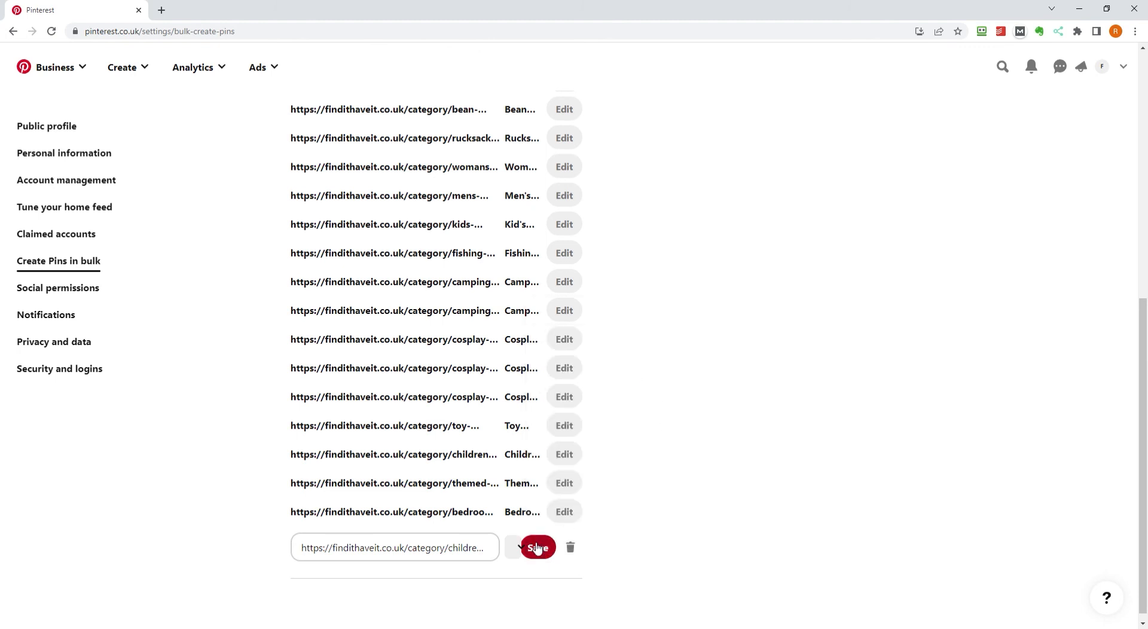
# Save the childrens-desks feed entry with its chosen board.
pyautogui.click(537, 548)
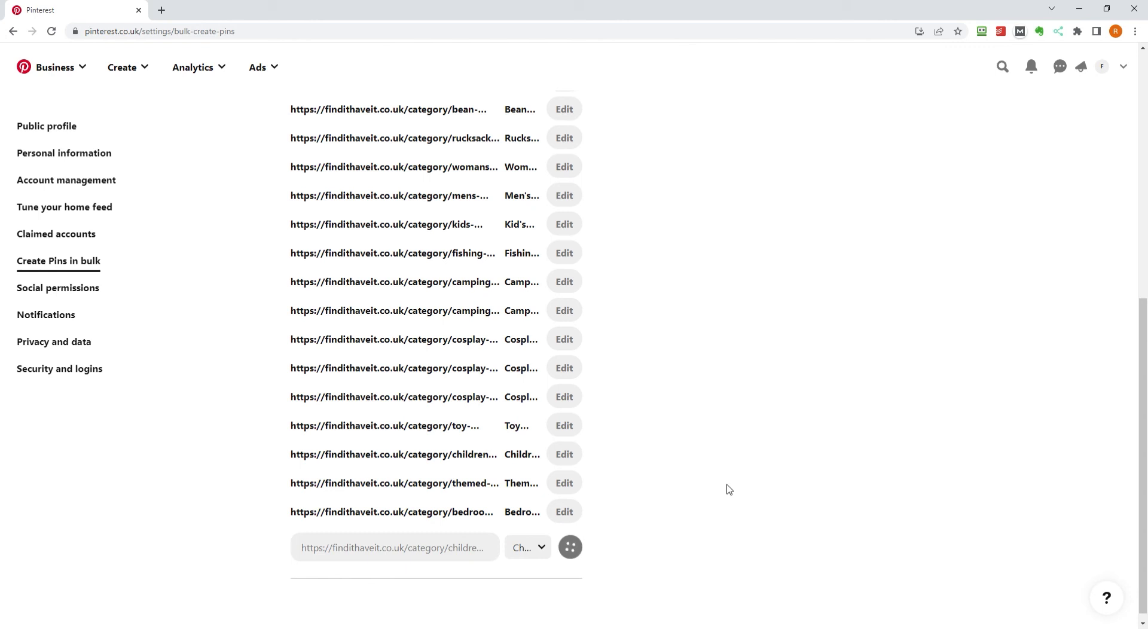
pyautogui.click(570, 547)
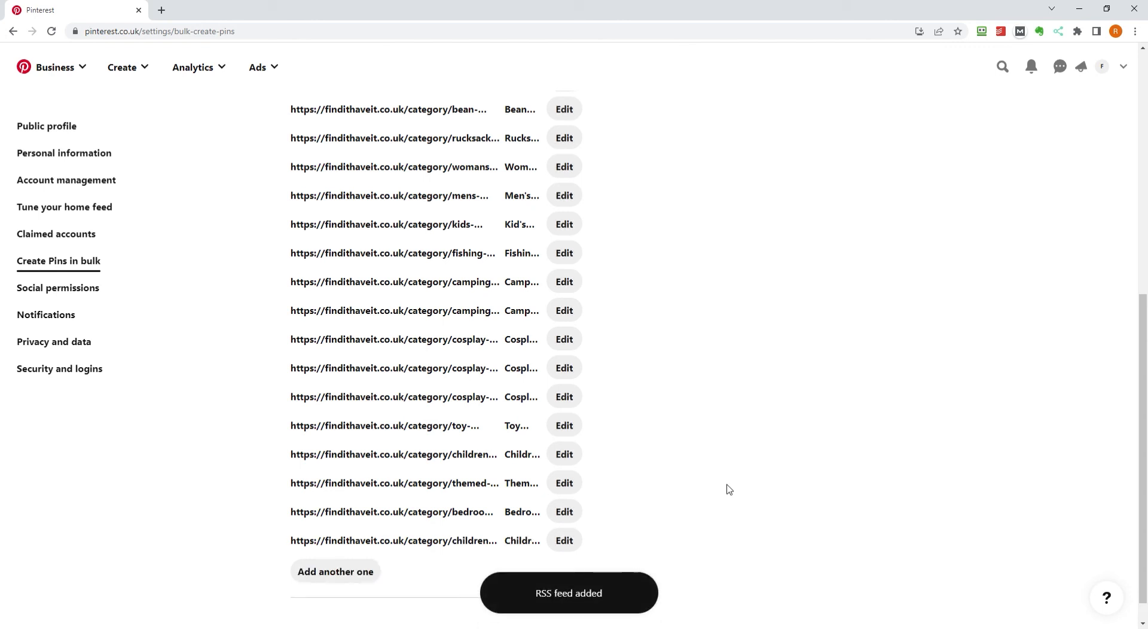